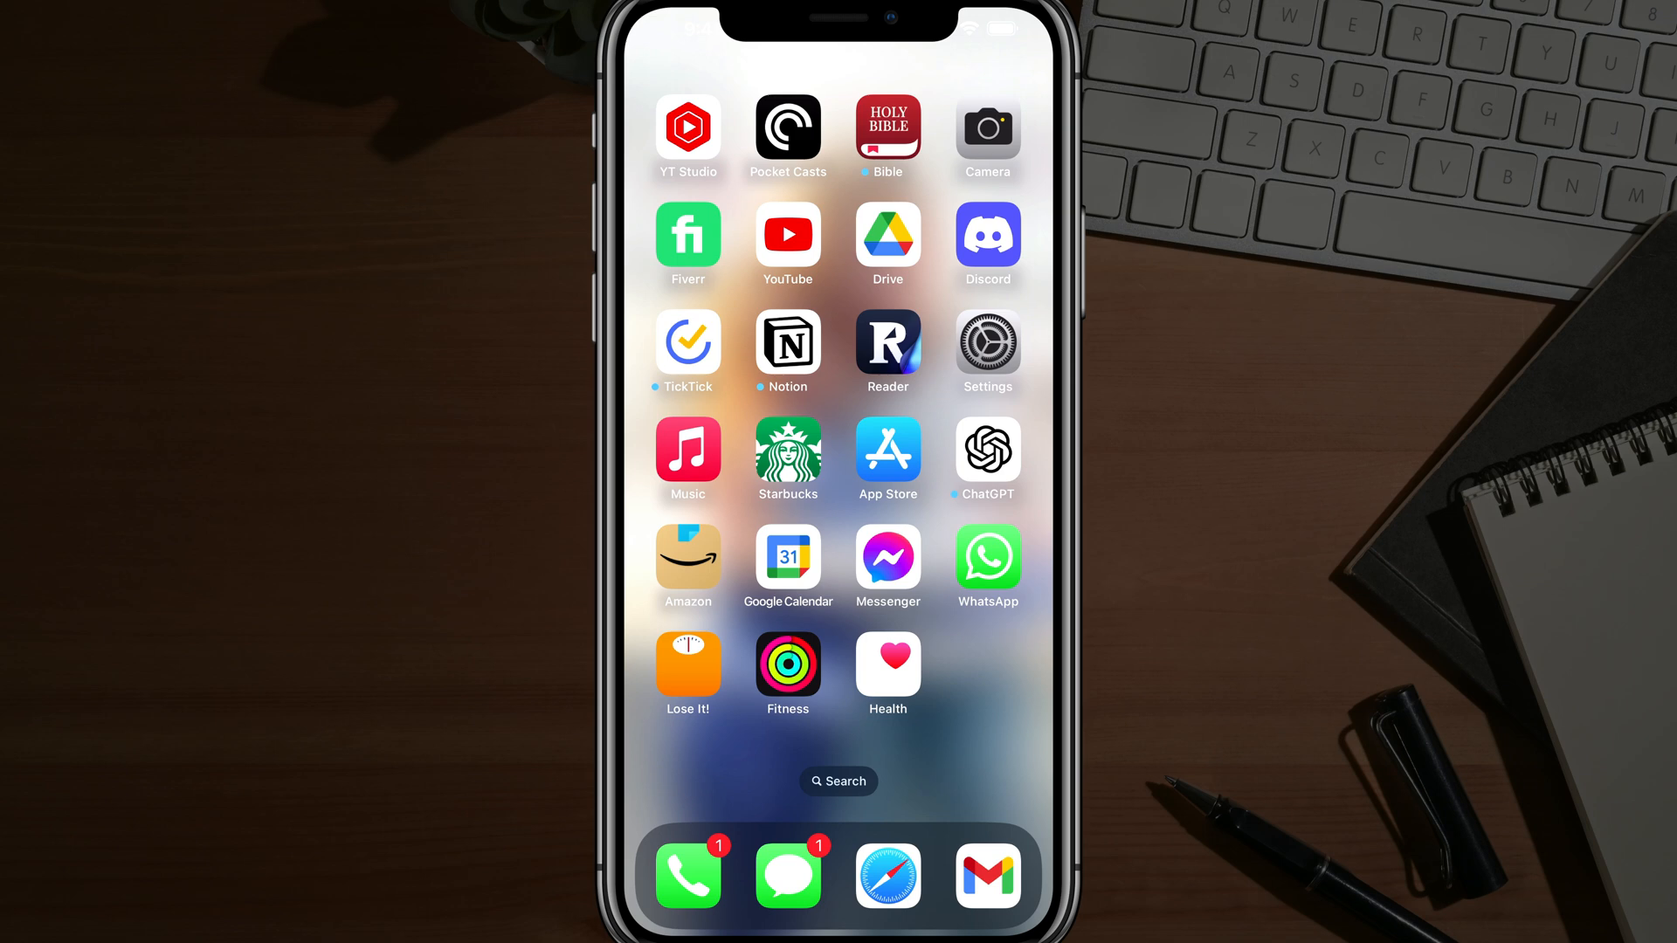
- Launch Settings and go to the Apple ID account page via the name banner
left_click(986, 351)
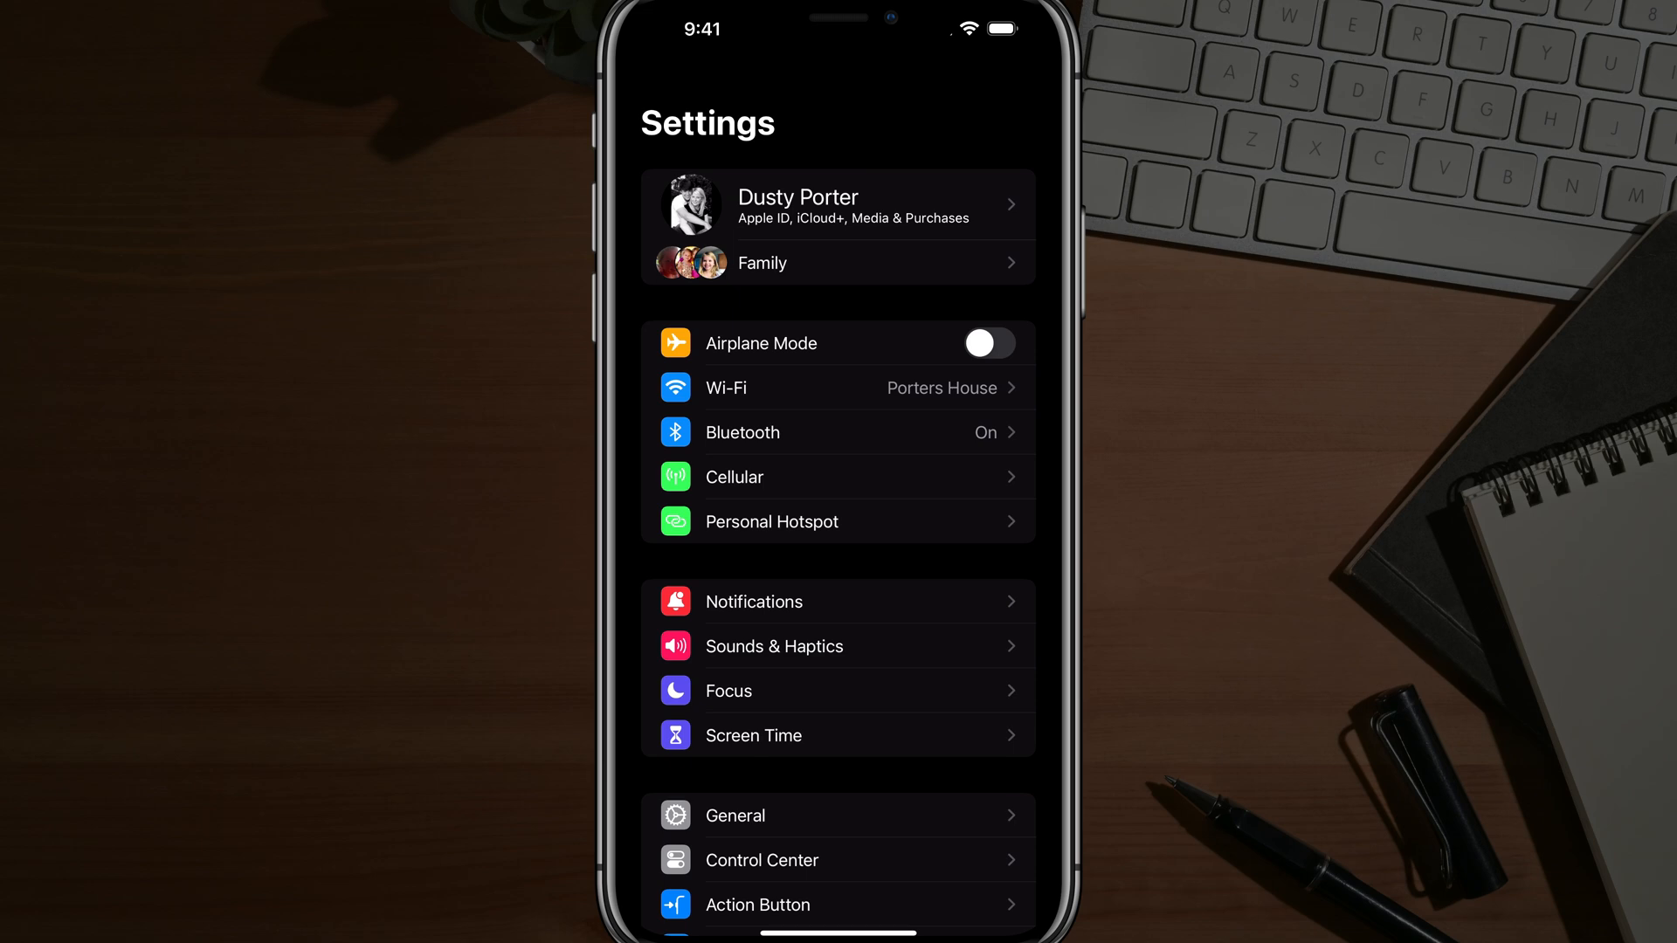
left_click(837, 207)
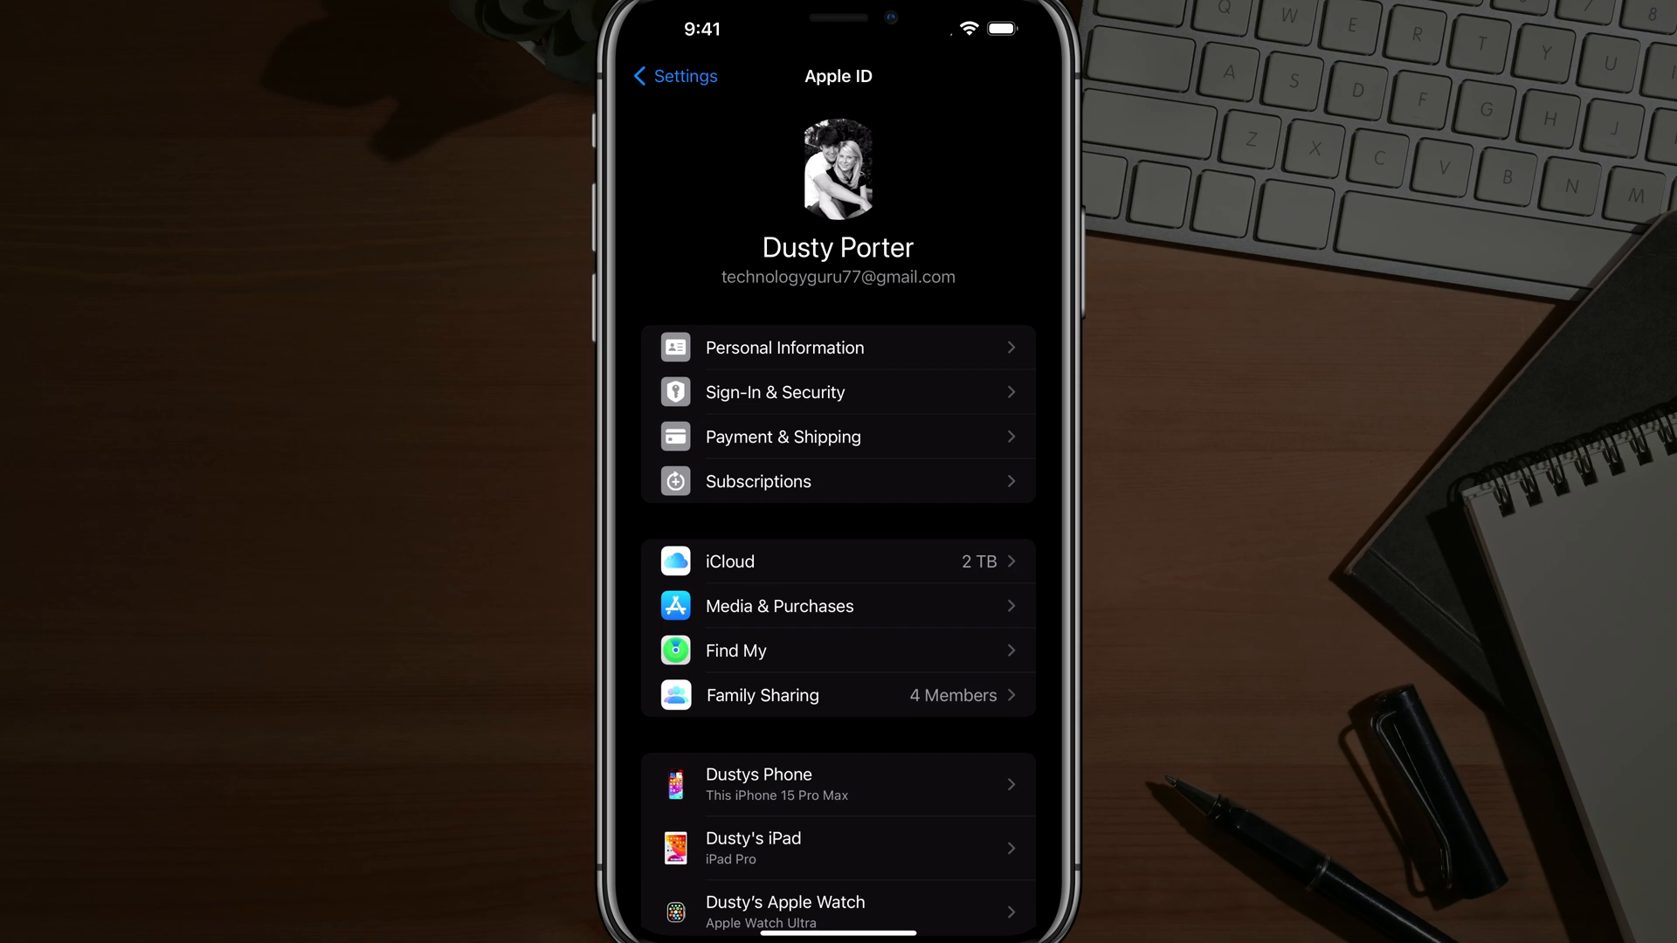
- Enter Sign-In & Security from the Apple ID account page
left_click(774, 391)
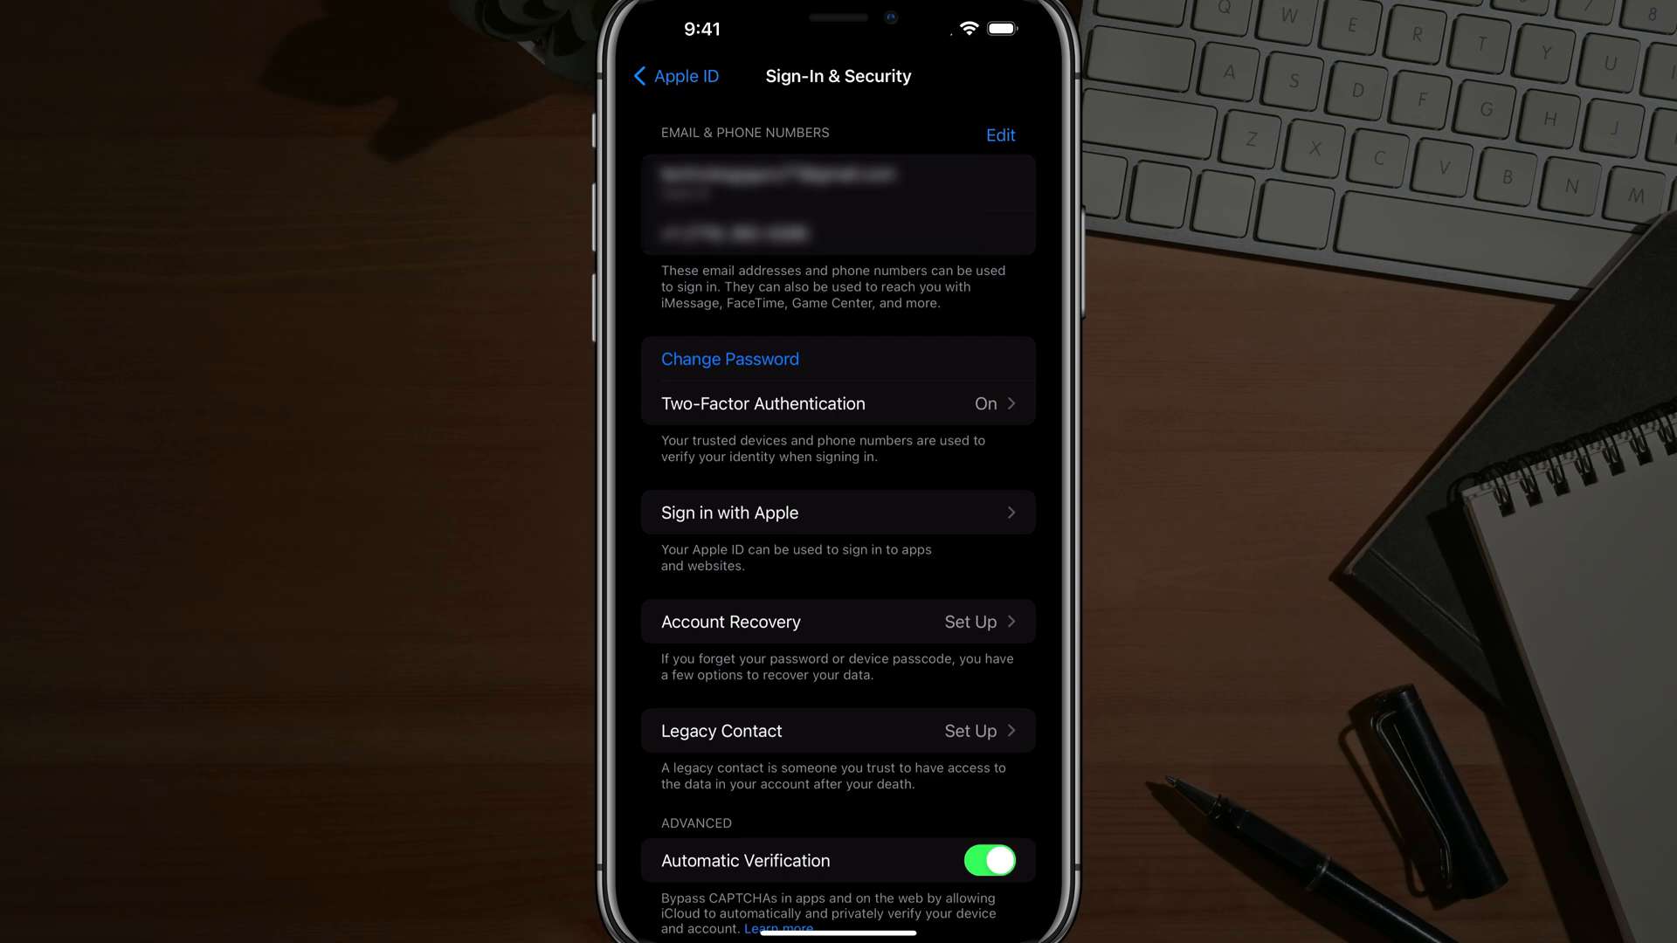
- Bring up Change Password for the Apple ID, then leave the form back to Settings
left_click(730, 358)
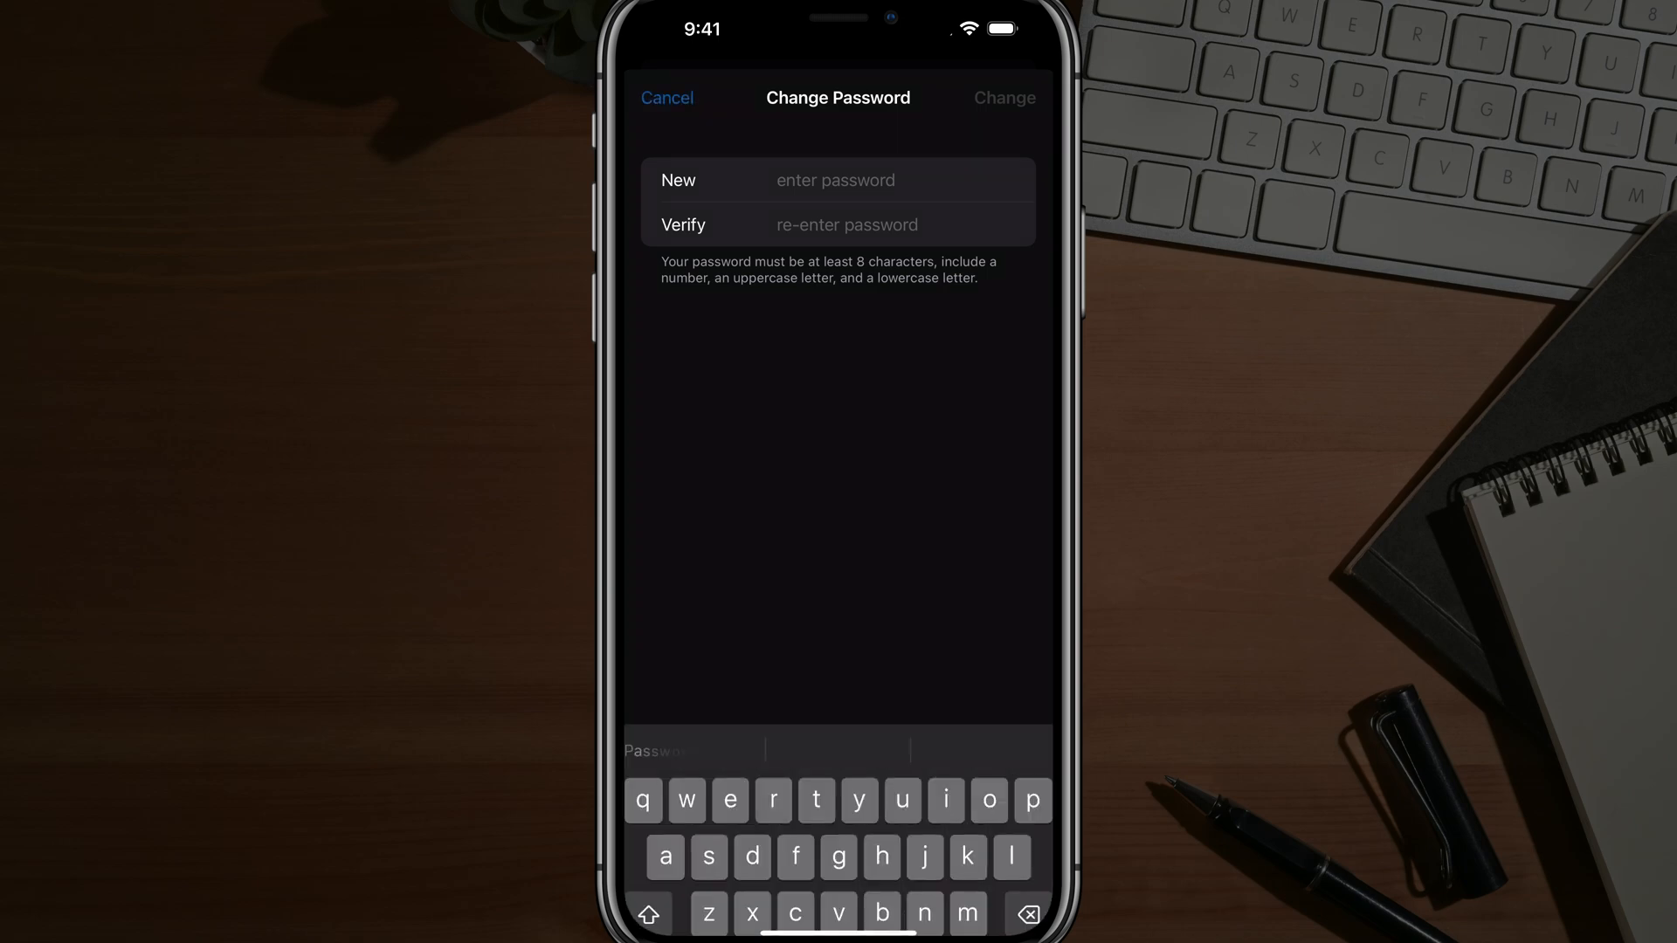
left_click(666, 98)
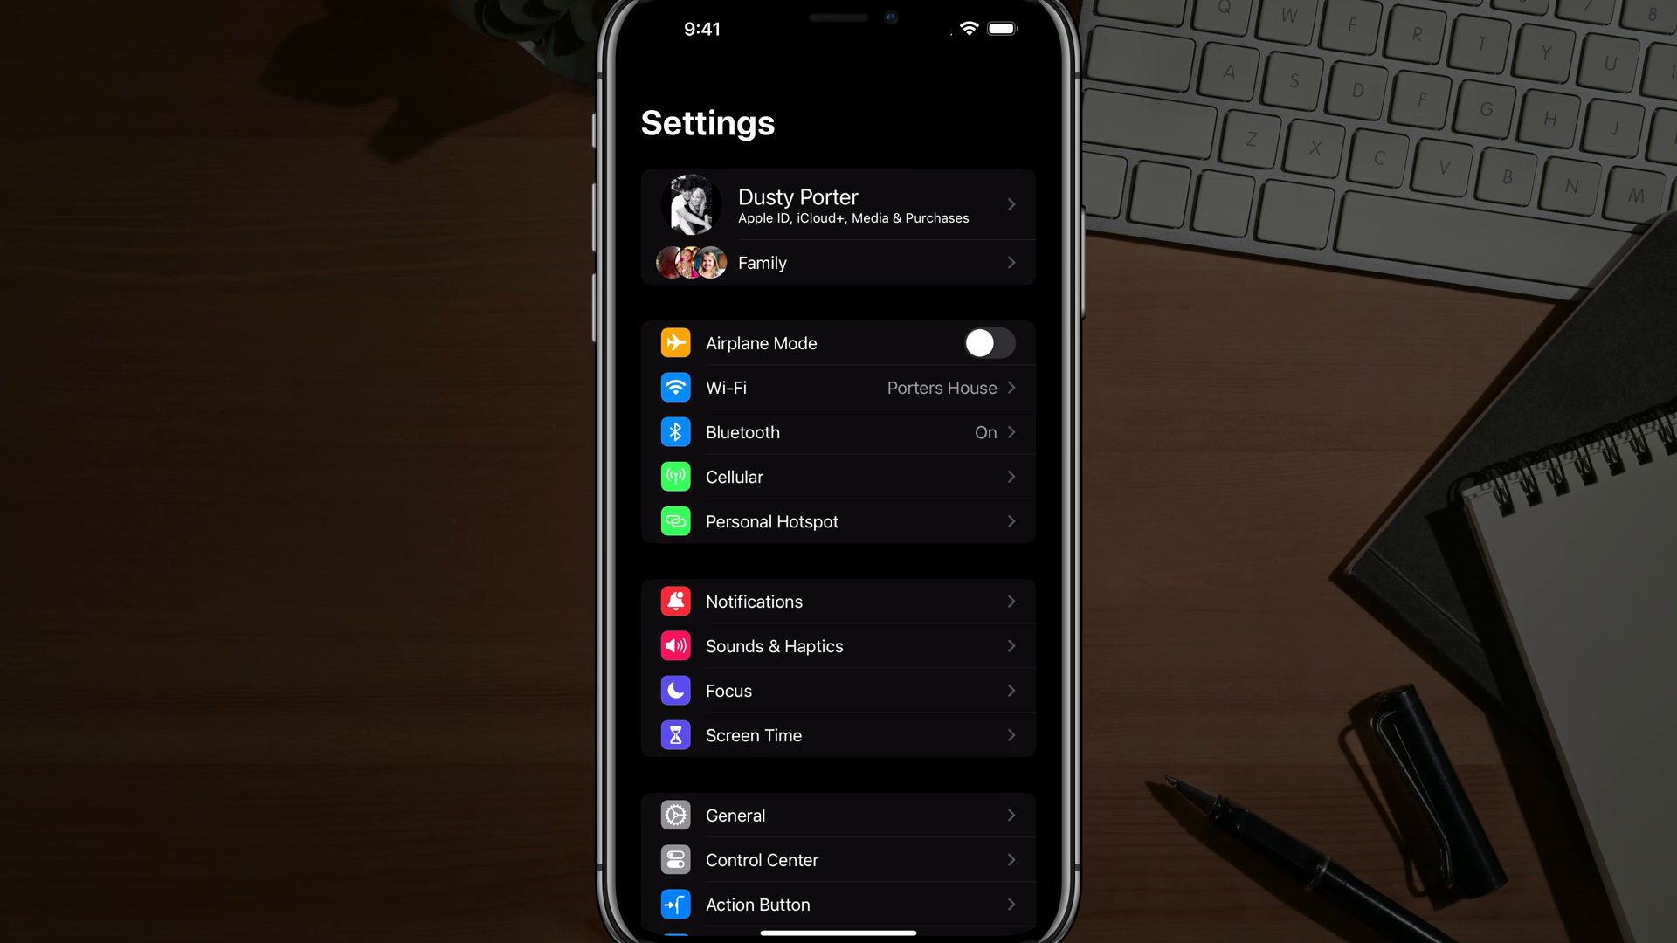
- Go through Family to the nine-year-old child's Apple ID & Password page
left_click(836, 263)
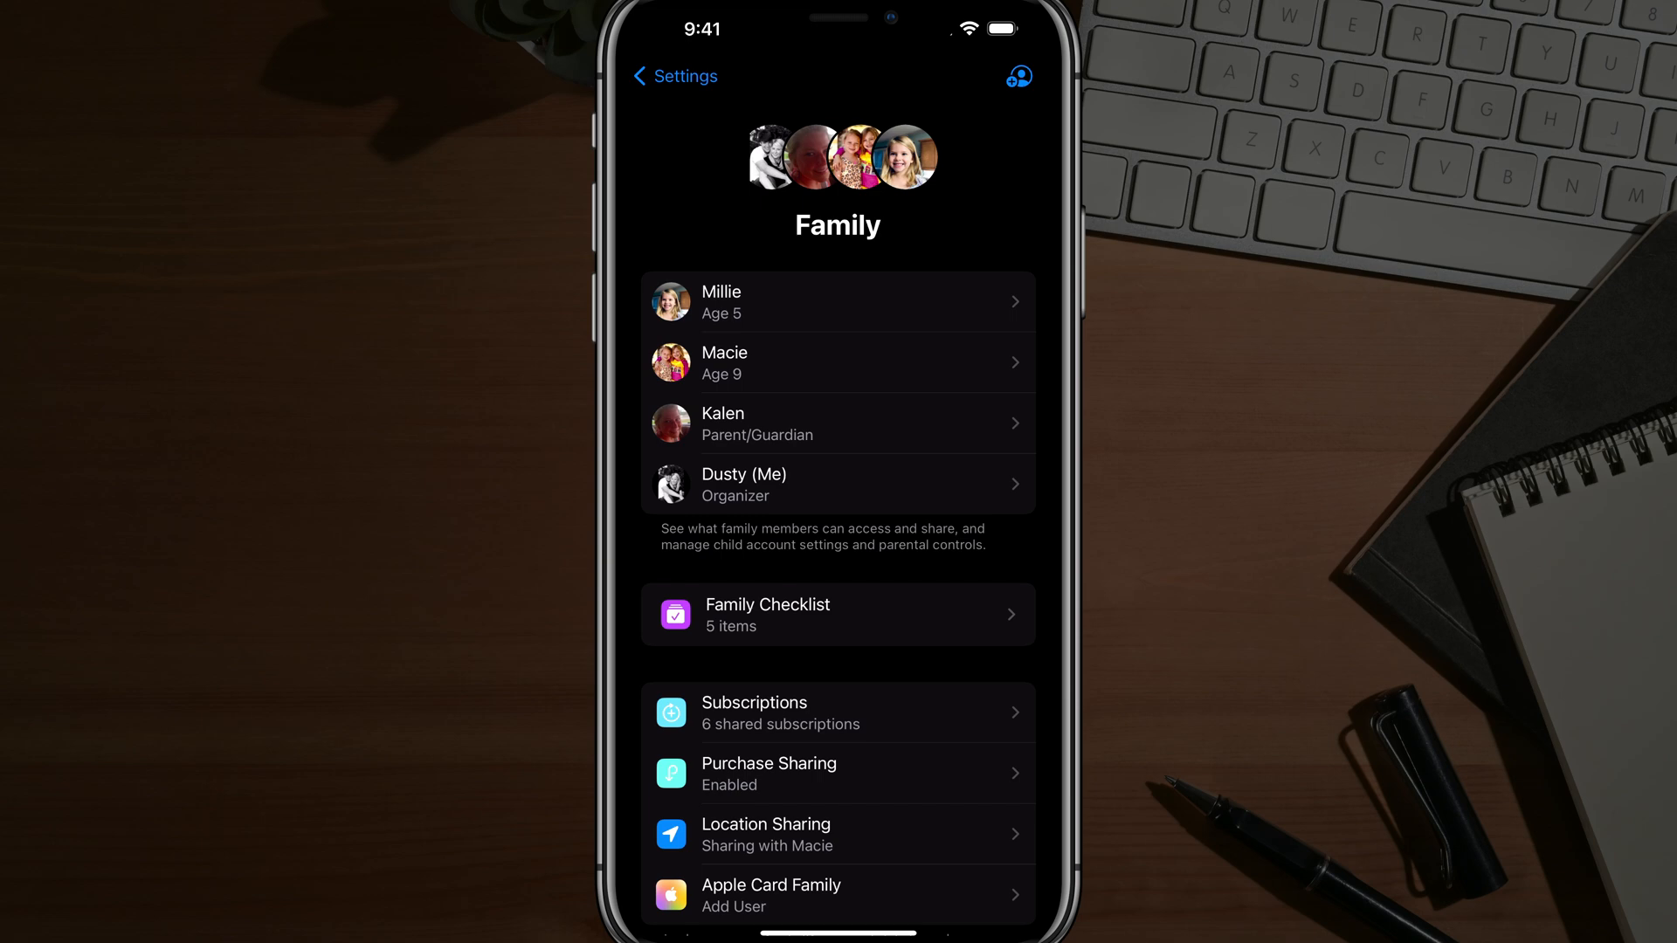
left_click(837, 364)
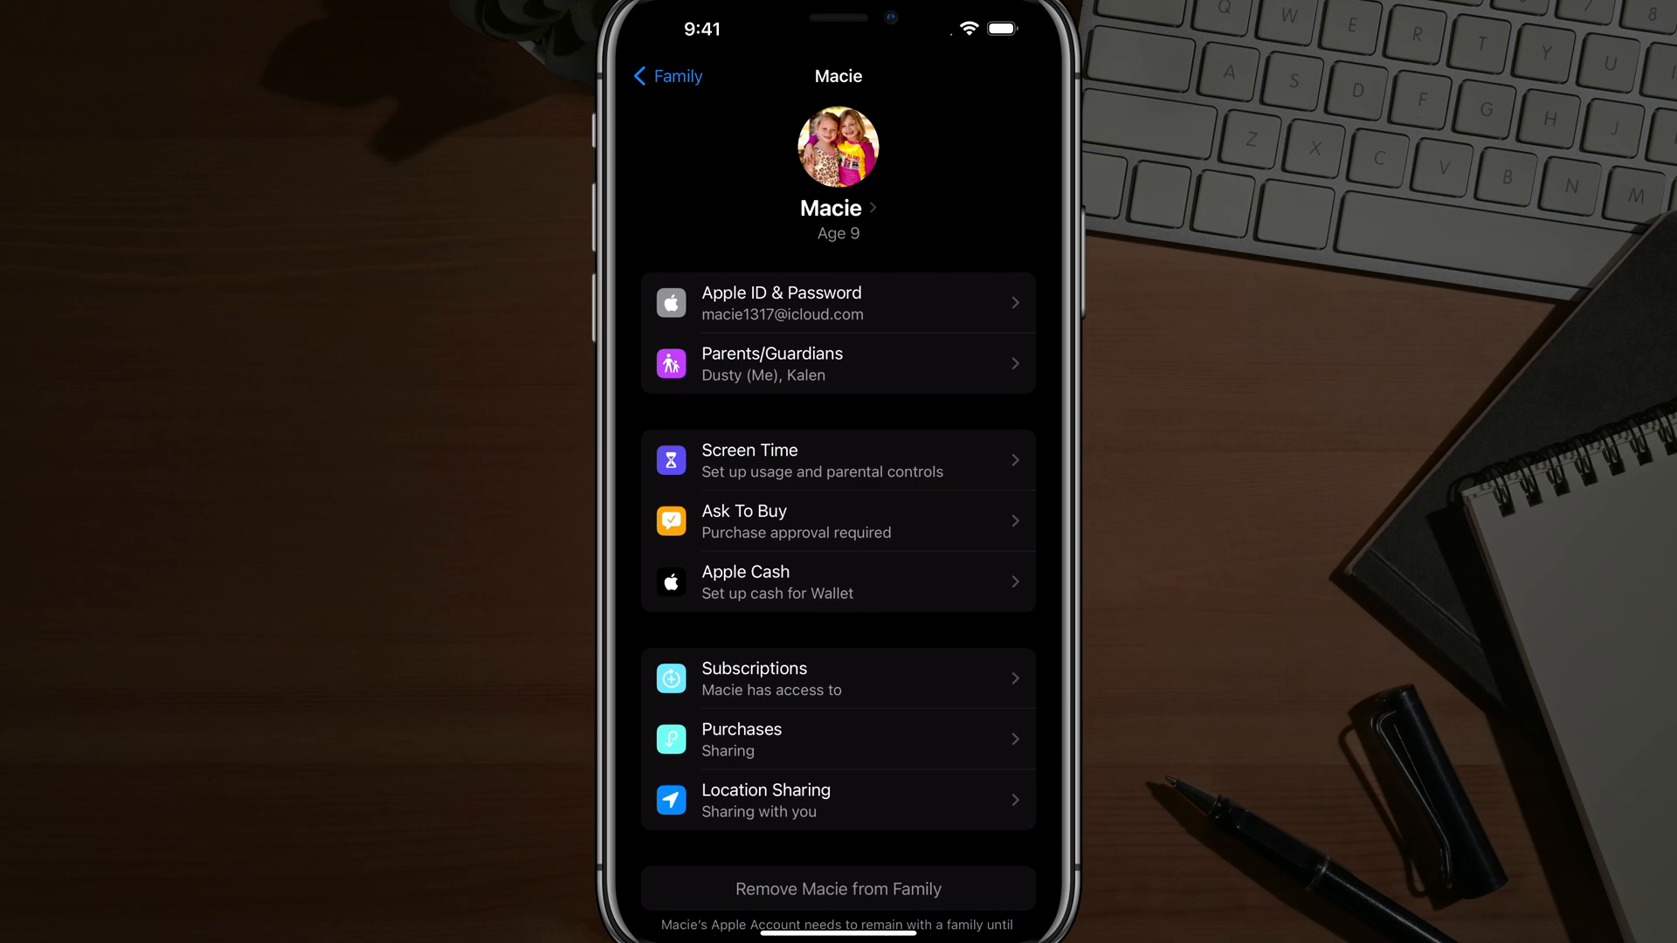
left_click(837, 302)
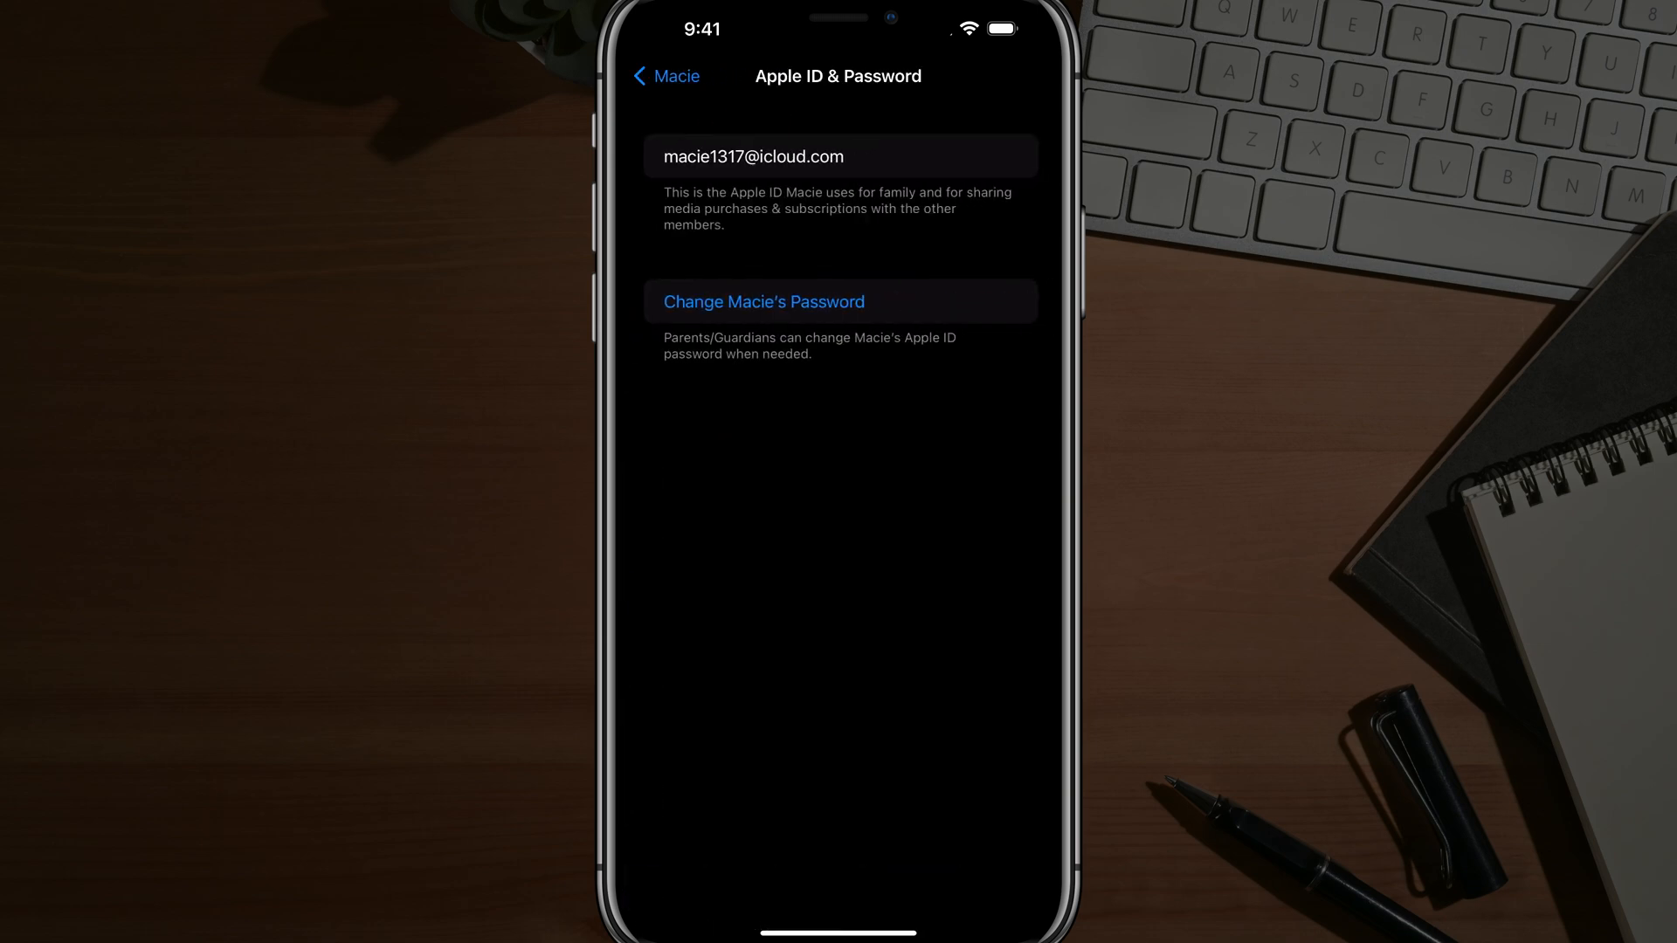